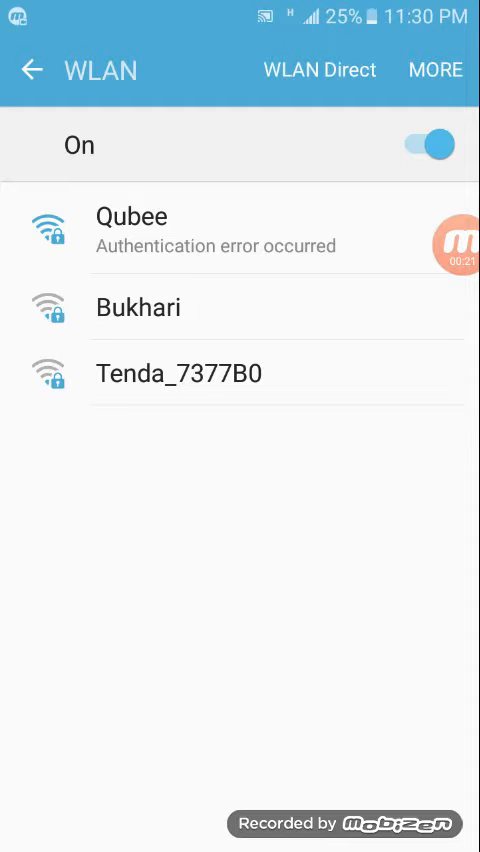
Leave the WLAN screen and scroll the main settings list down toward Backup and reset
left_click(132, 216)
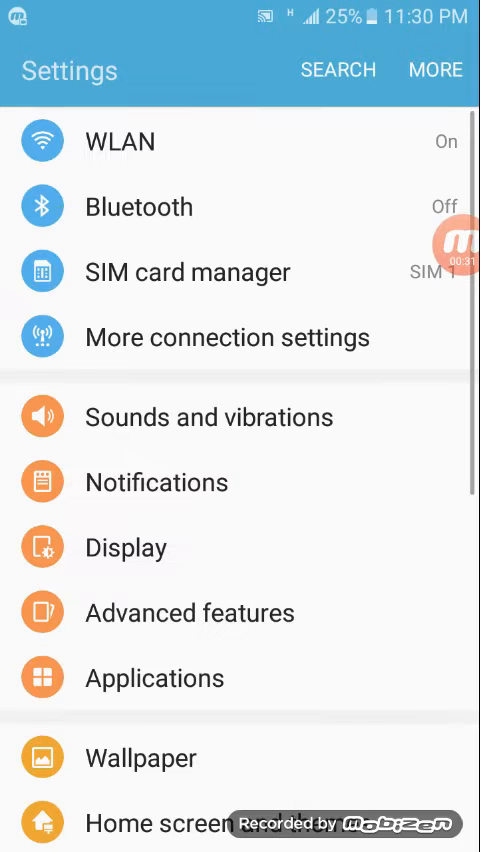
scroll("down", 3)
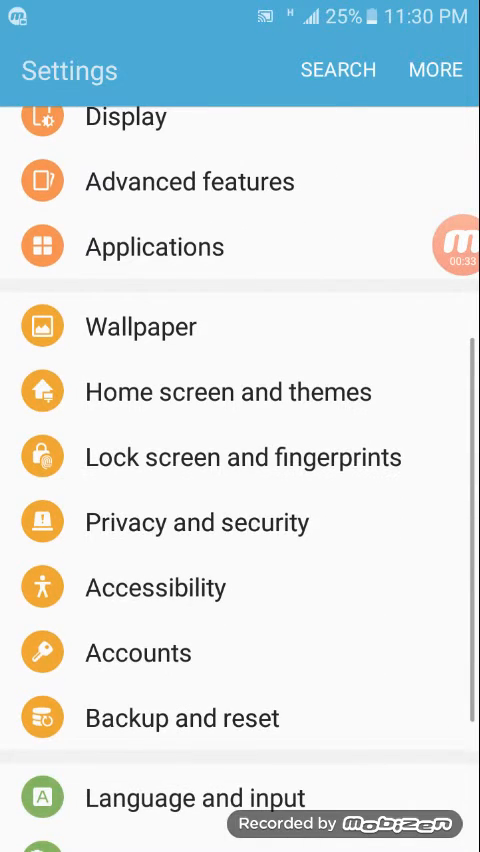
scroll("down", 3)
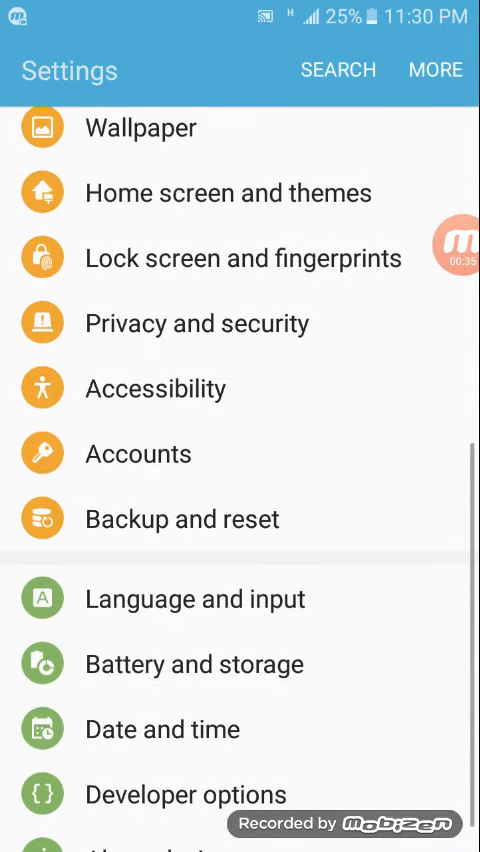
Open Backup and reset and reach the Reset network settings page for WLAN, mobile data and Bluetooth
left_click(184, 518)
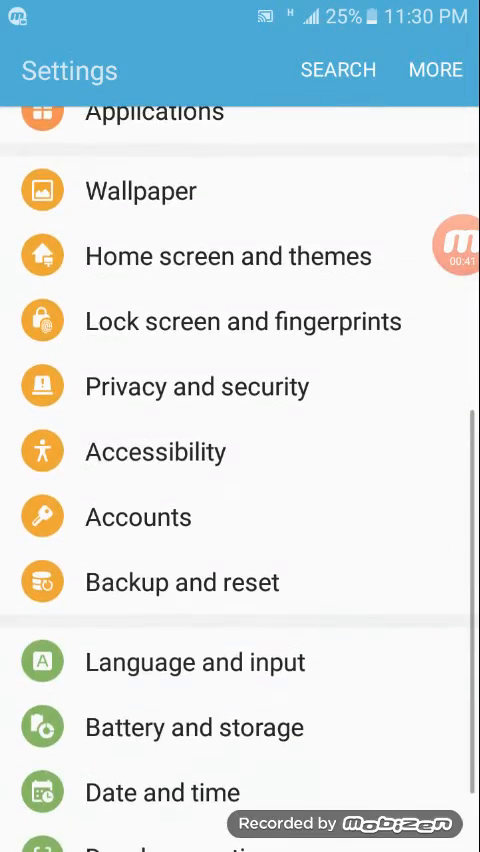
left_click(180, 580)
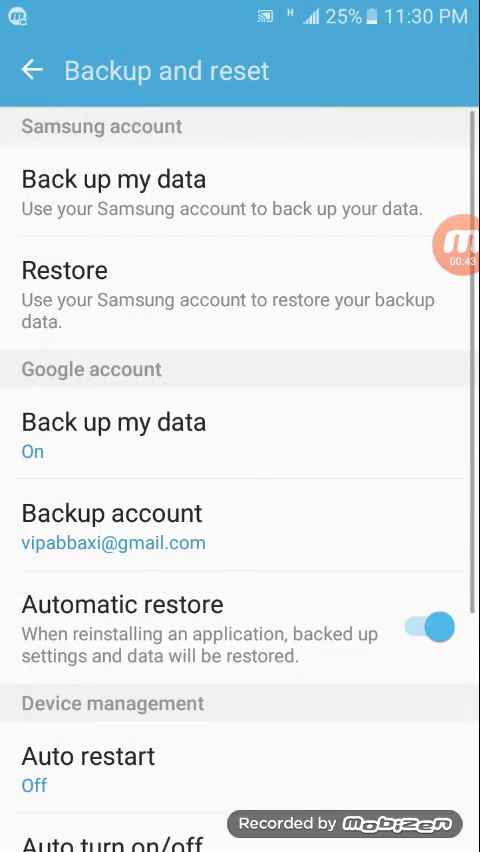
scroll("down", 3)
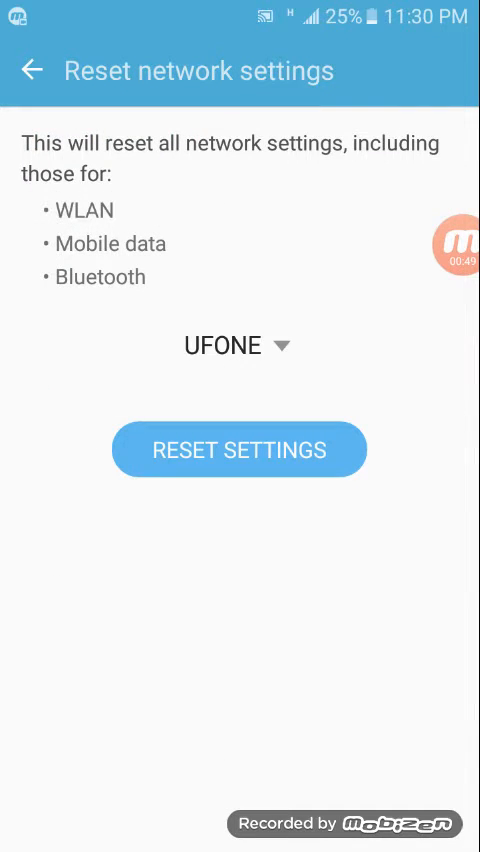
Choose SIM 2 as the SIM to reset and confirm resetting all network settings
left_click(240, 344)
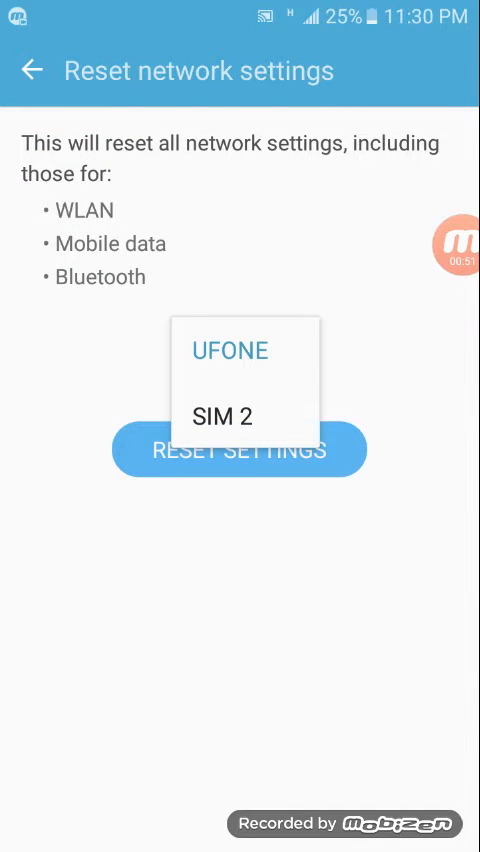
left_click(220, 416)
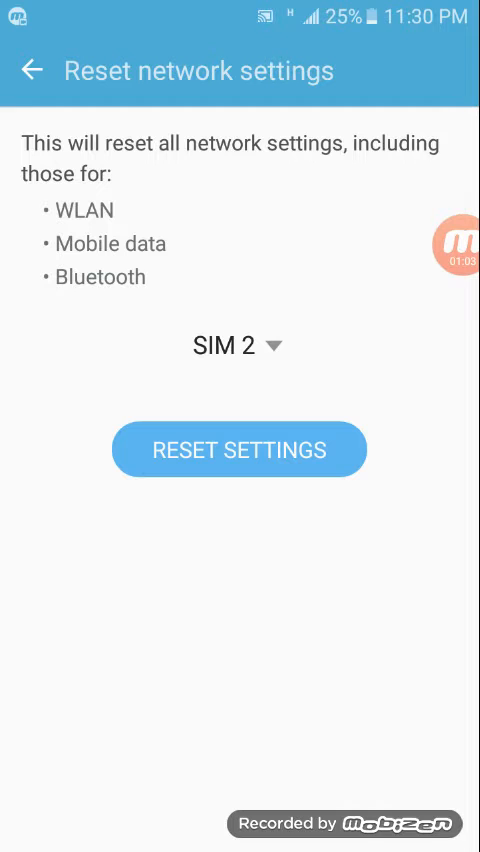
left_click(240, 448)
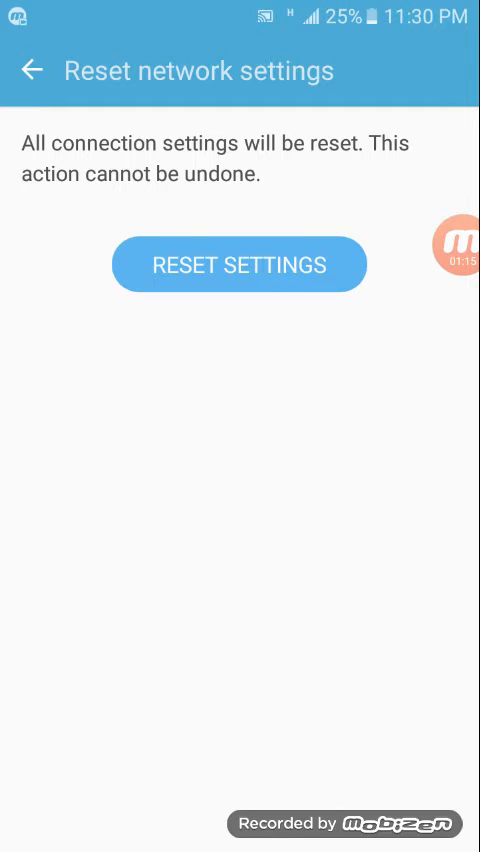
left_click(240, 264)
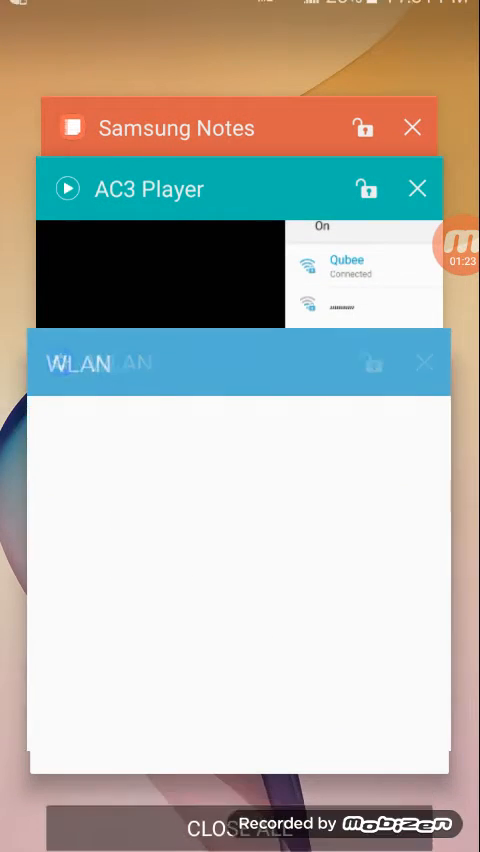
Return to the WLAN screen from Recent apps, where Qubee lists without an authentication error
left_click(236, 362)
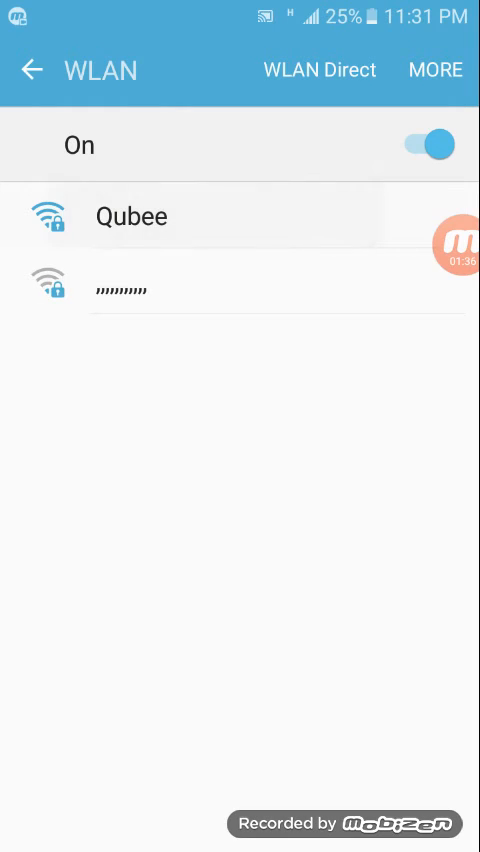
Connect to Qubee, re-entering its password after a first incorrect-password attempt
left_click(132, 216)
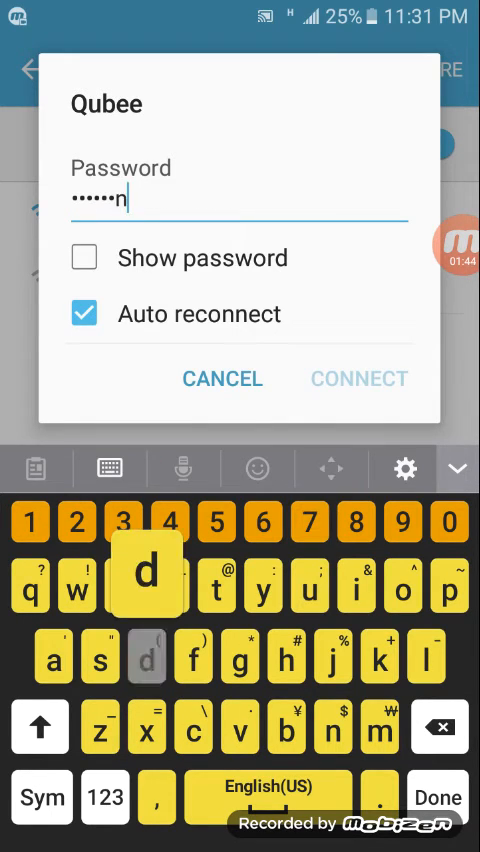
left_click(358, 378)
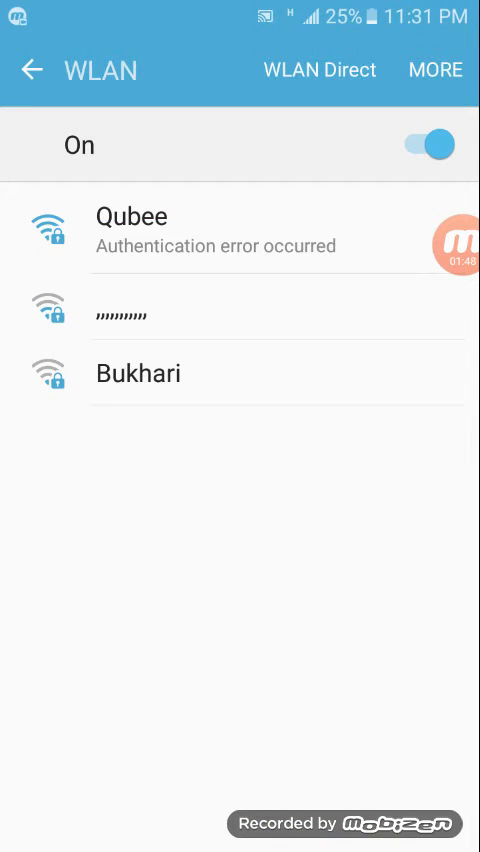
left_click(132, 230)
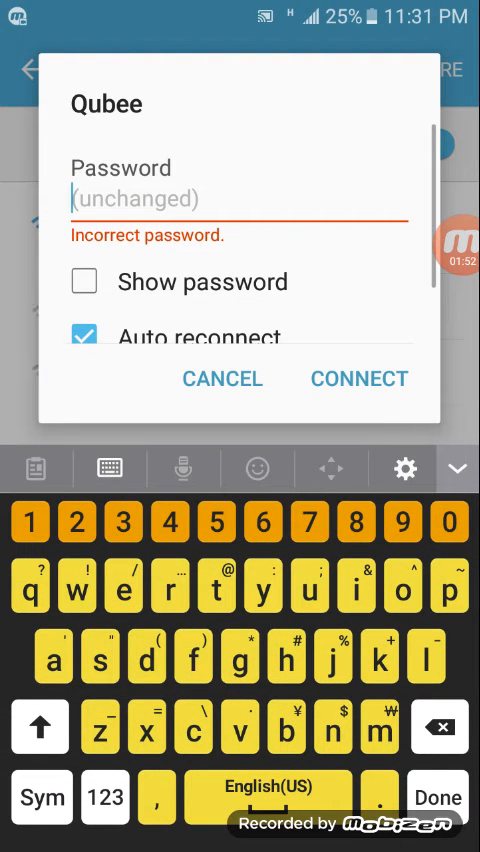
type("••")
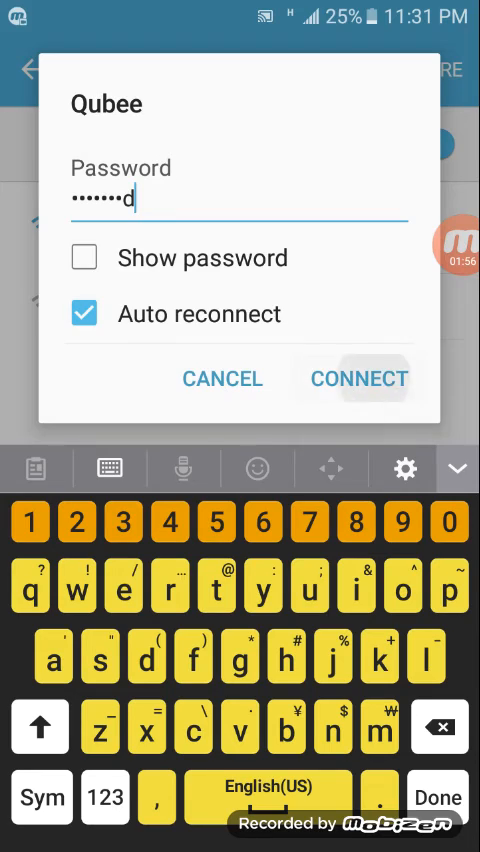
left_click(358, 378)
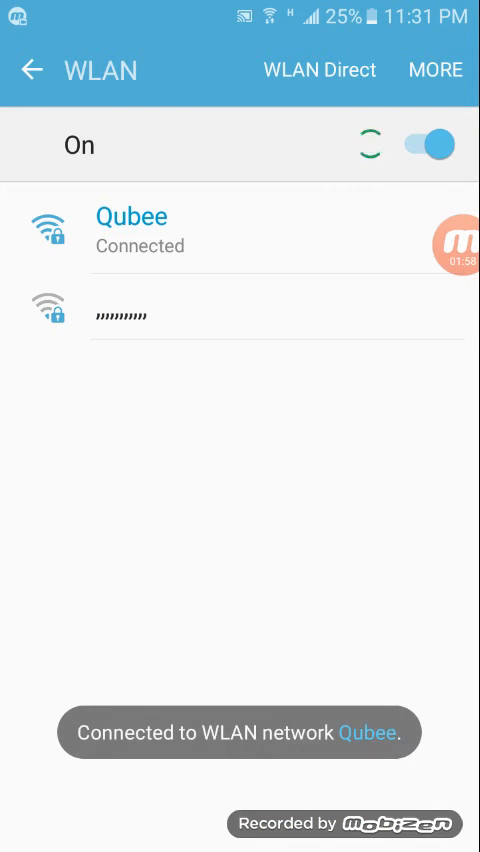